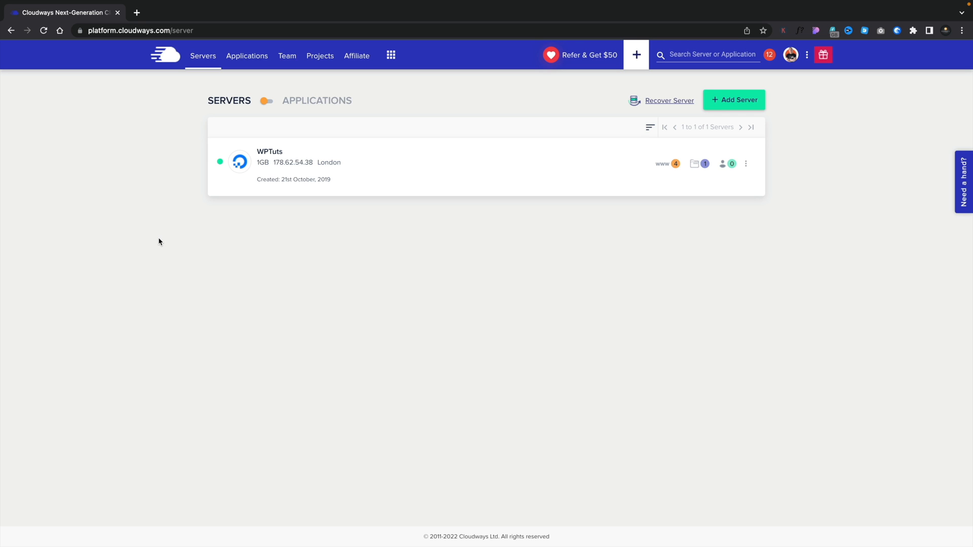
pyautogui.moveTo(616, 101)
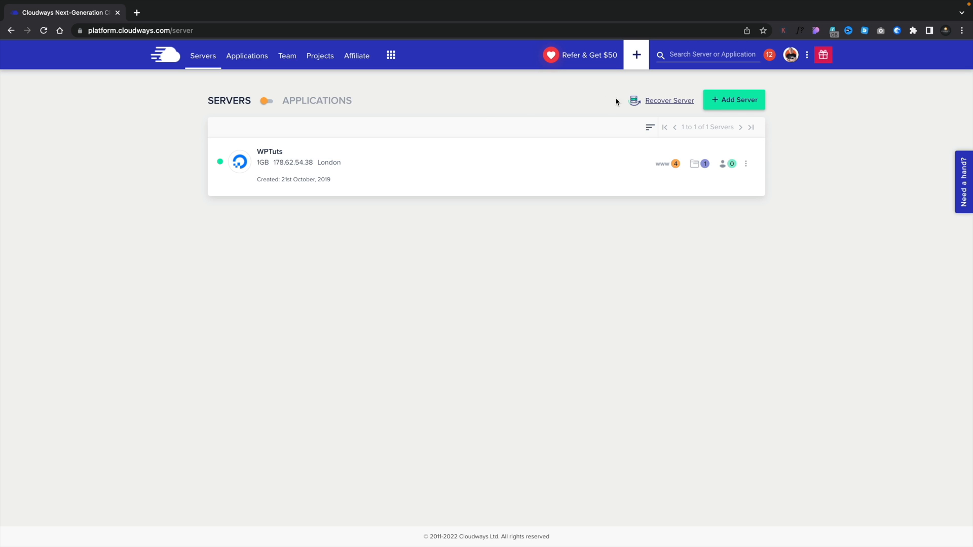
# Start adding a new server to bring up the Deploy Your Managed Application form.
pyautogui.click(733, 100)
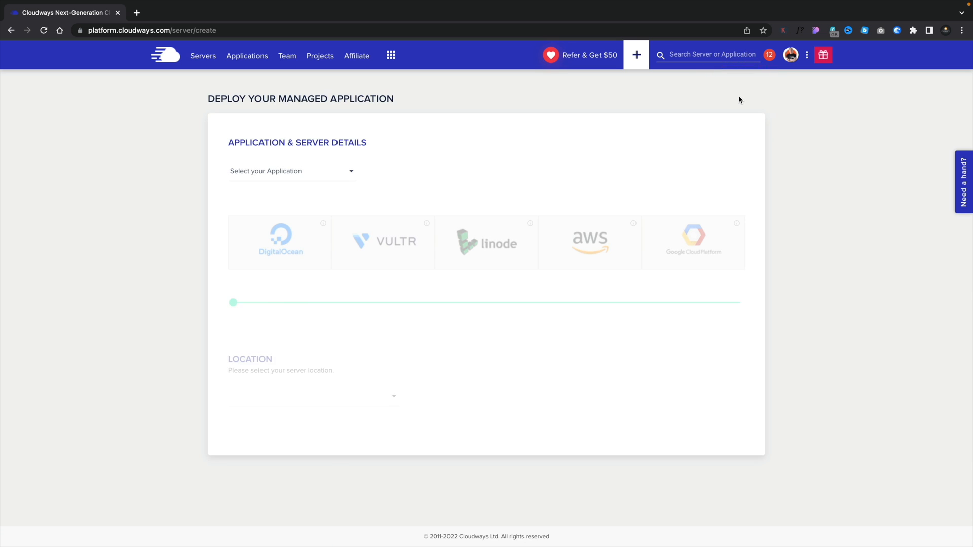
pyautogui.click(280, 240)
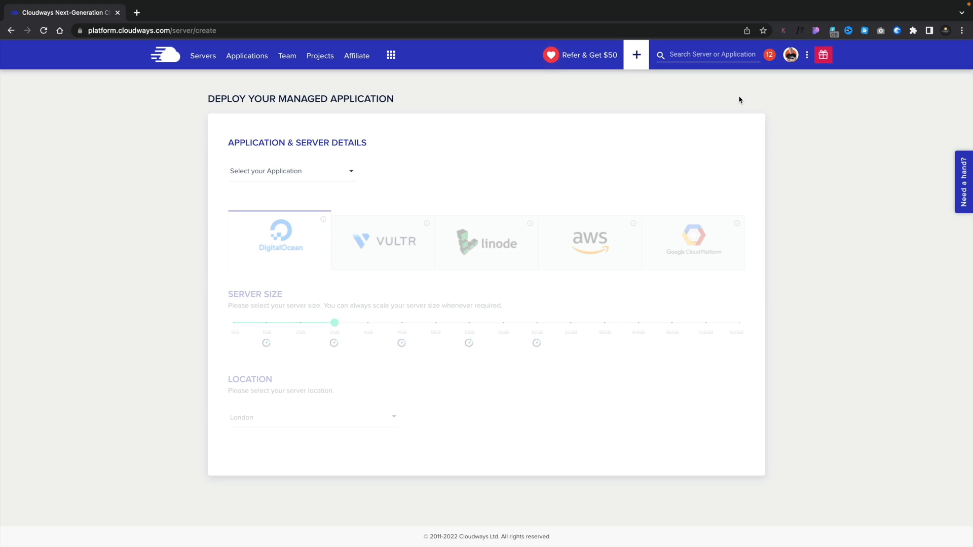
pyautogui.moveTo(503, 207)
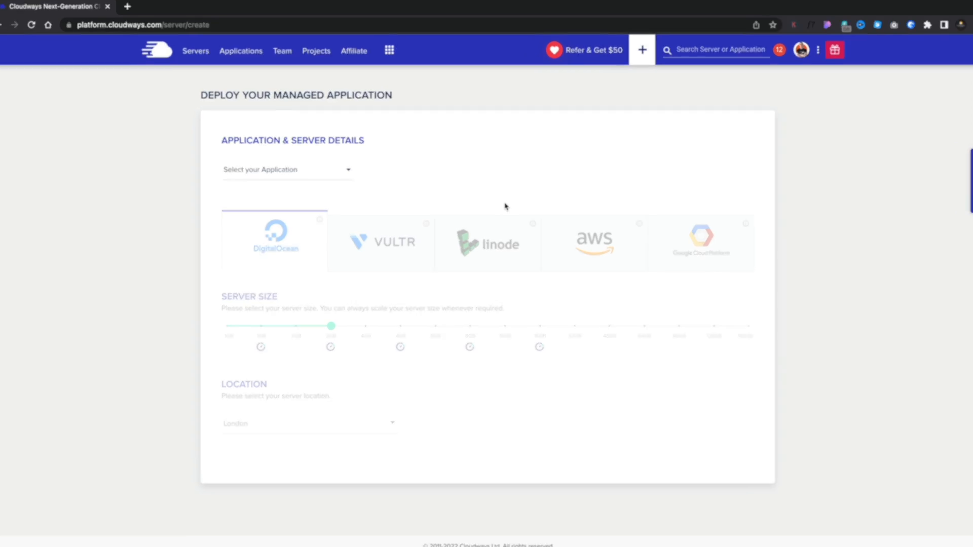
# Choose WooCommerce 6.5.1, name the app My Store and the server My Server, keeping Your Project.
pyautogui.click(287, 170)
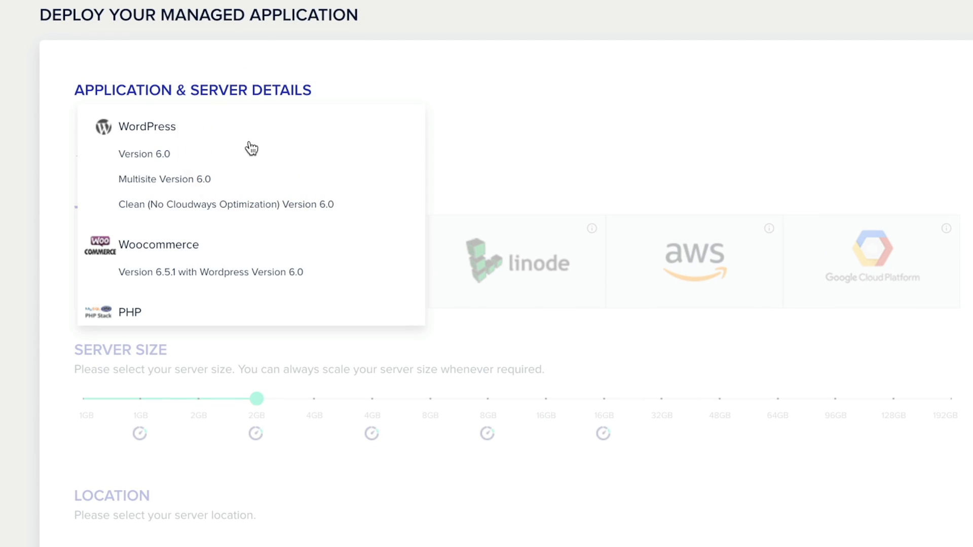
pyautogui.moveTo(210, 166)
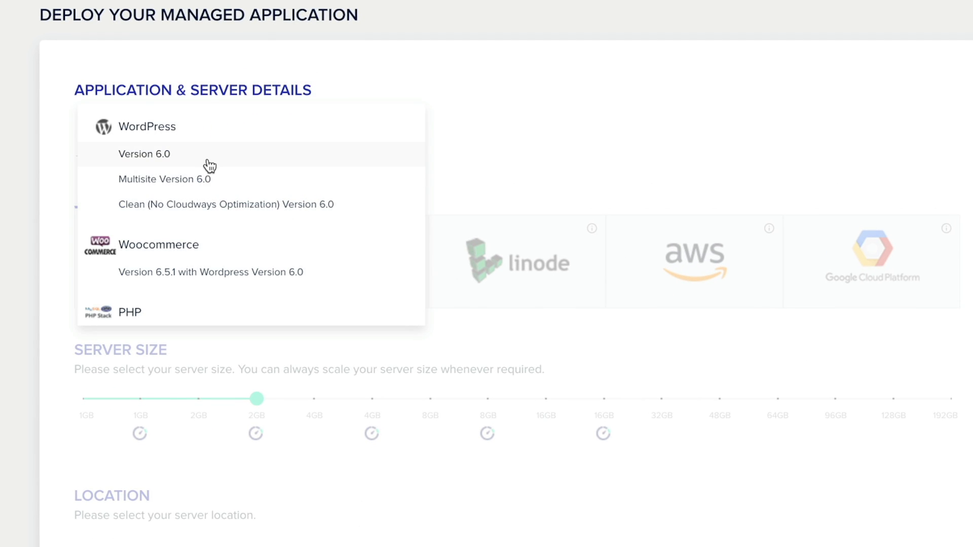
pyautogui.moveTo(230, 203)
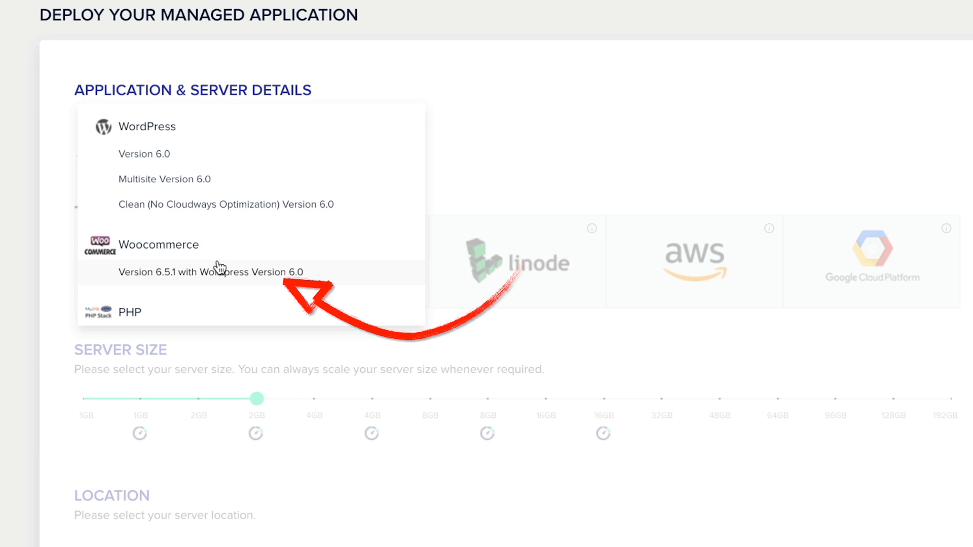
pyautogui.click(210, 272)
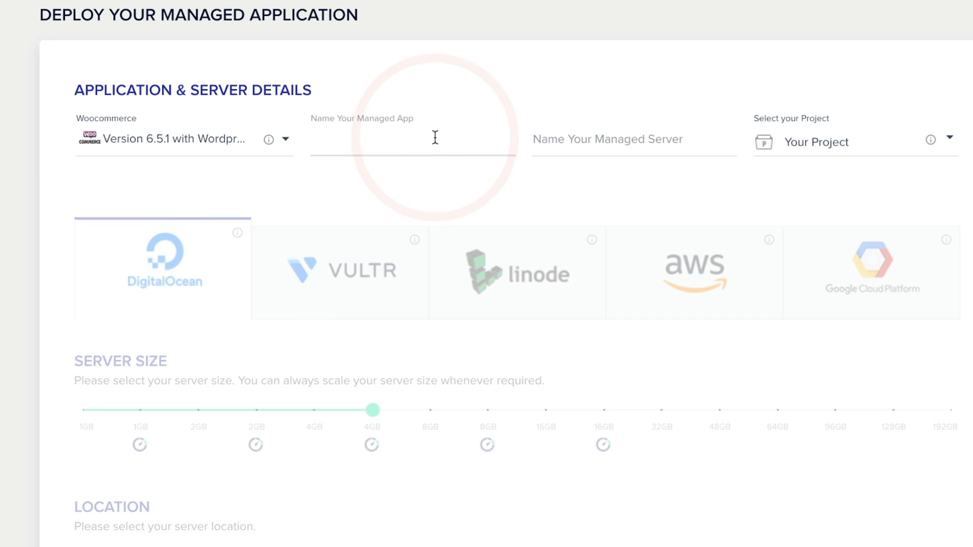
pyautogui.write('My Store')
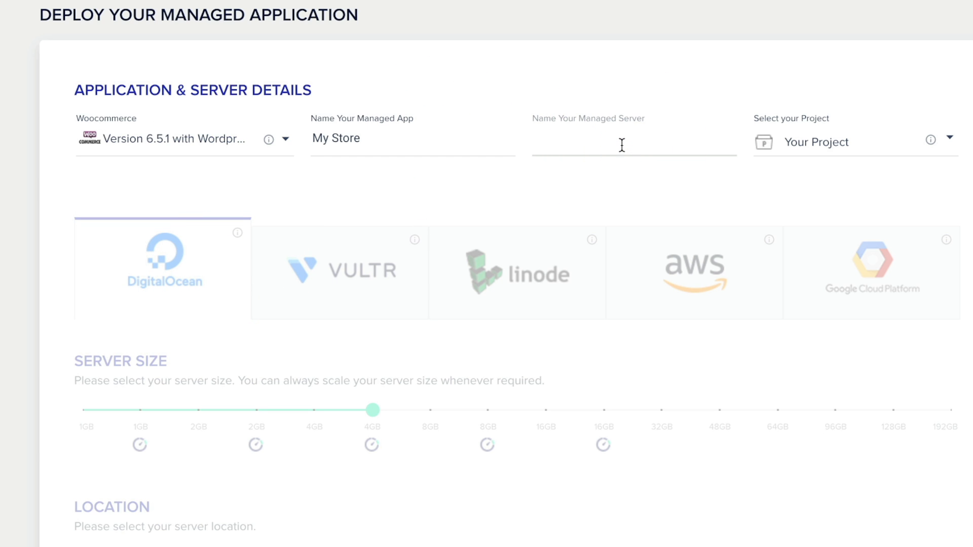
pyautogui.write('My Server')
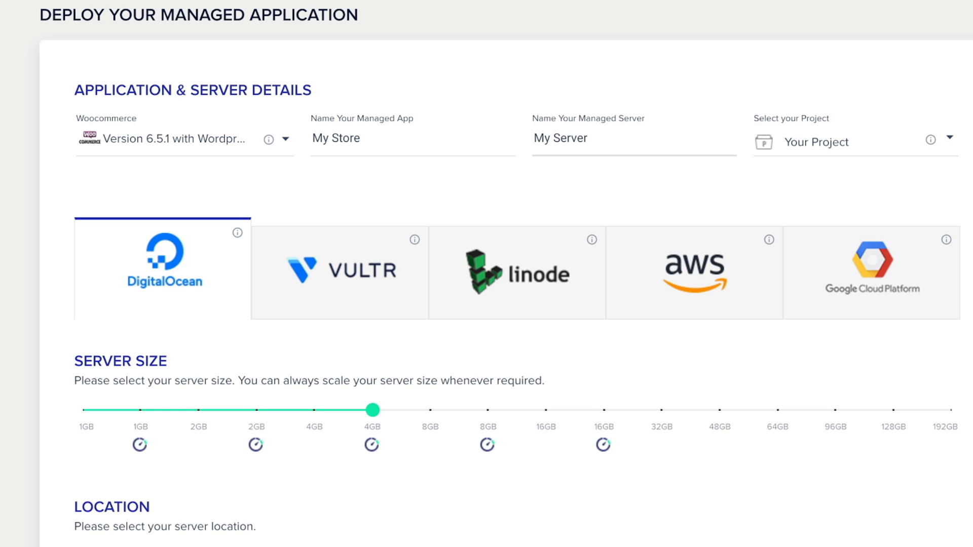
pyautogui.moveTo(856, 144)
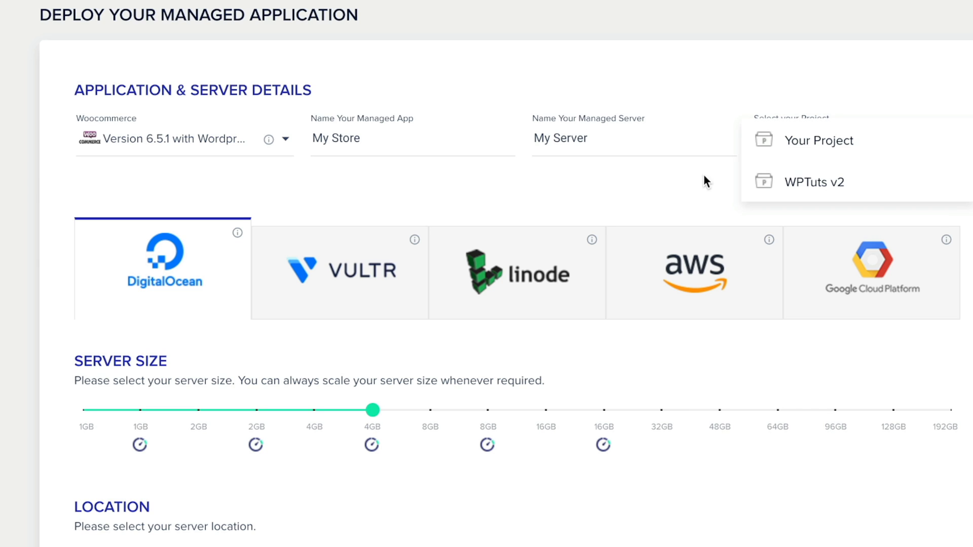
pyautogui.click(819, 140)
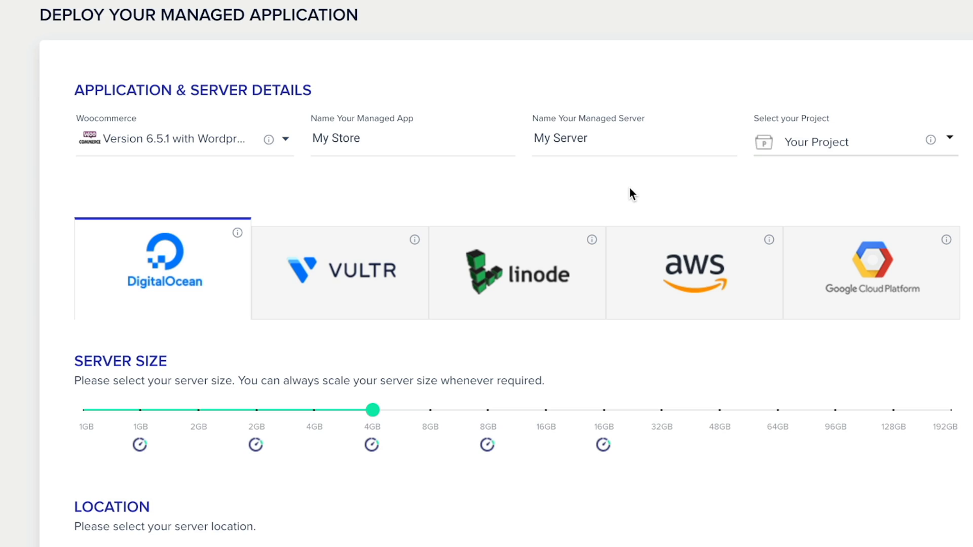
pyautogui.moveTo(154, 289)
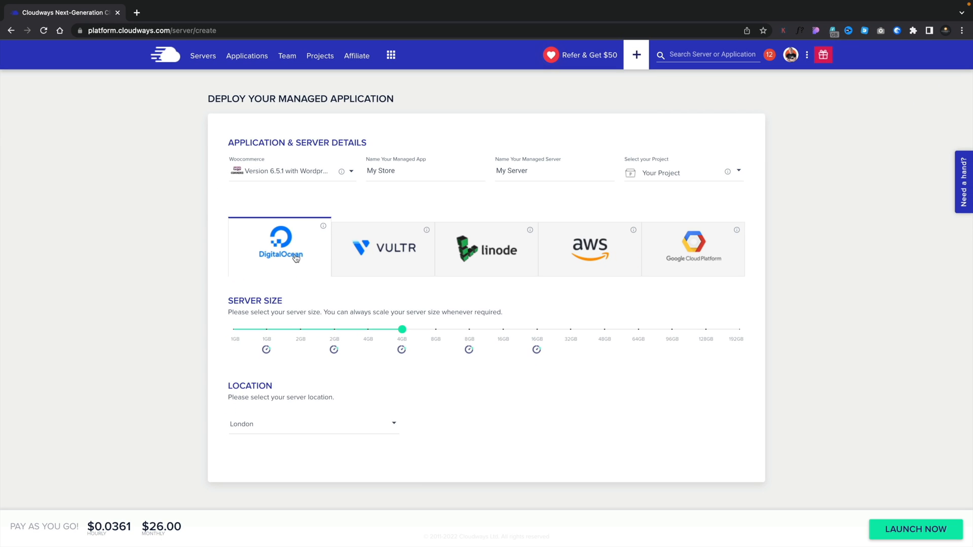
# Try Vultr briefly, then switch the hosting provider back to DigitalOcean.
pyautogui.click(383, 249)
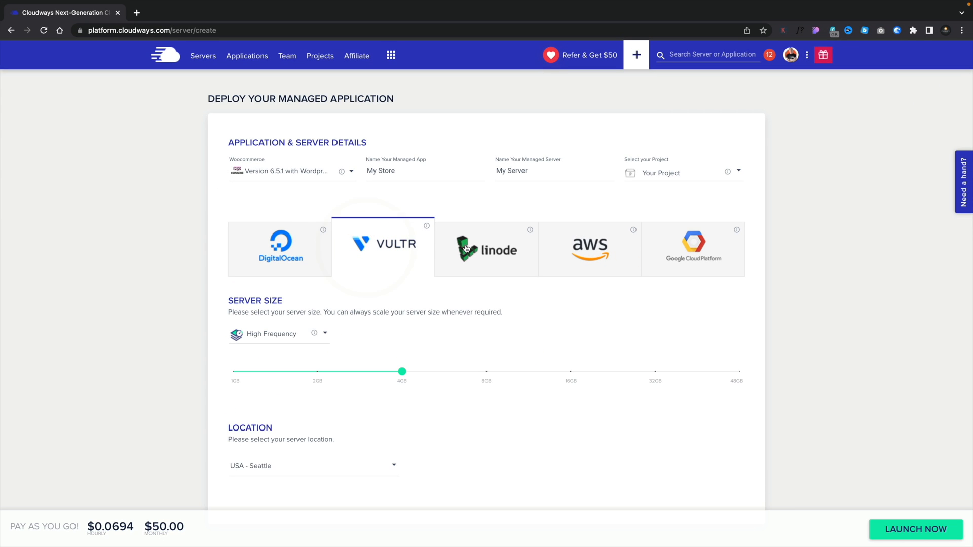
pyautogui.click(588, 247)
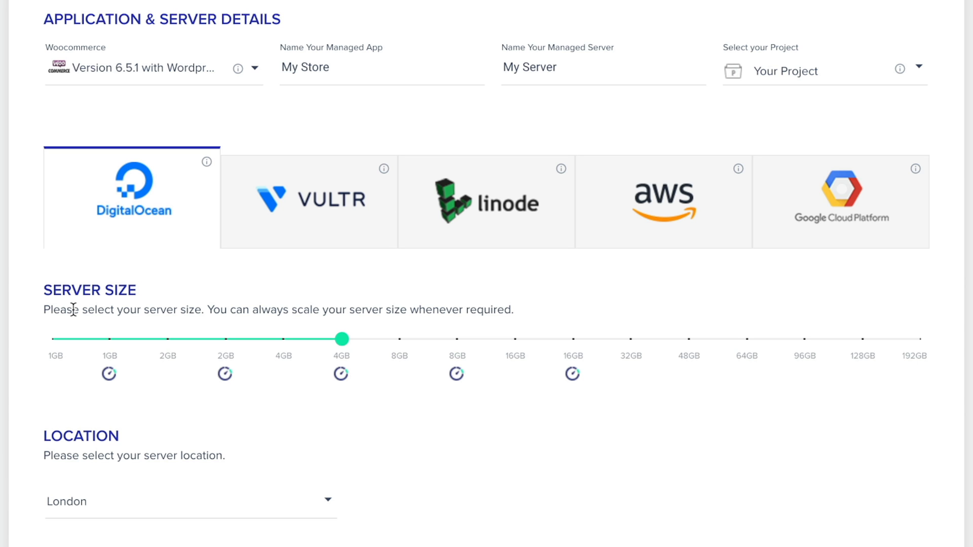
pyautogui.moveTo(225, 339)
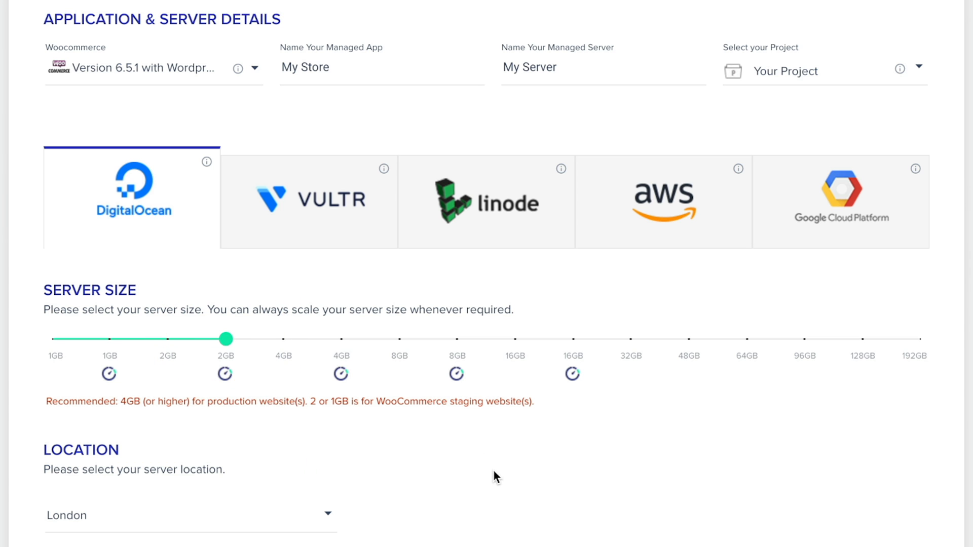
pyautogui.moveTo(350, 436)
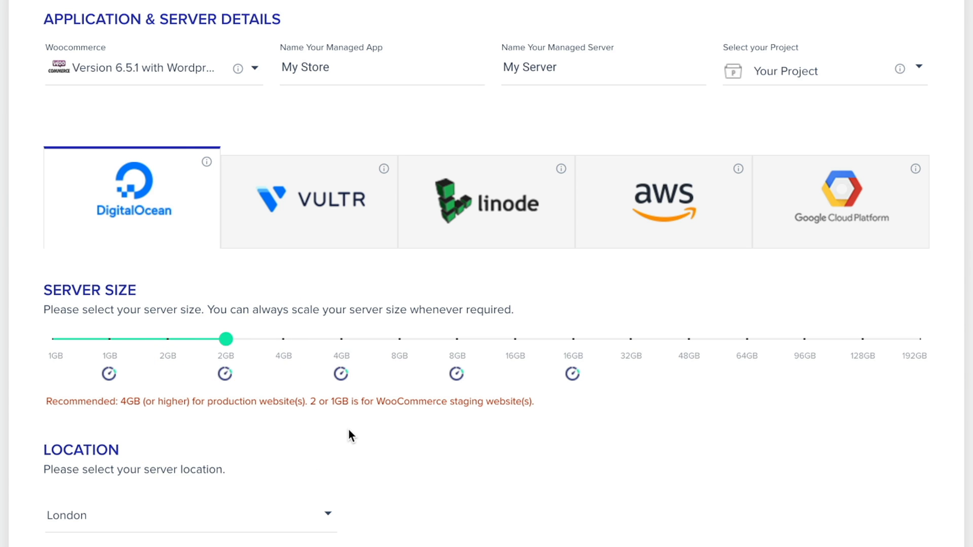
pyautogui.scroll(-3)
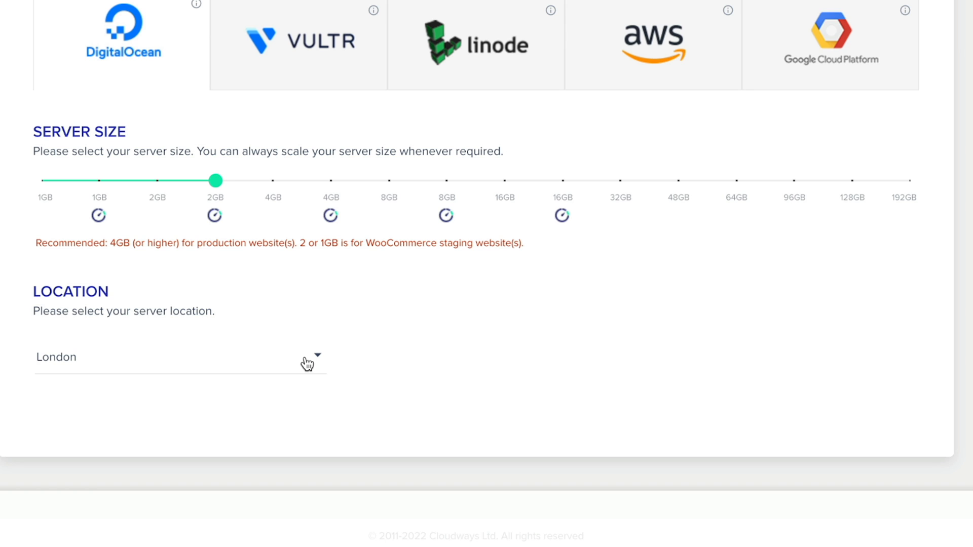
pyautogui.click(180, 357)
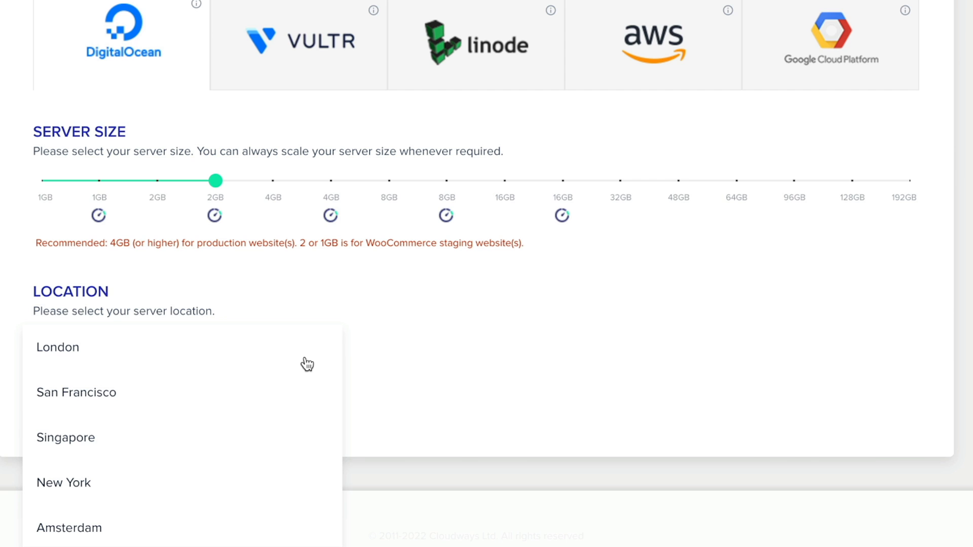
pyautogui.moveTo(74, 361)
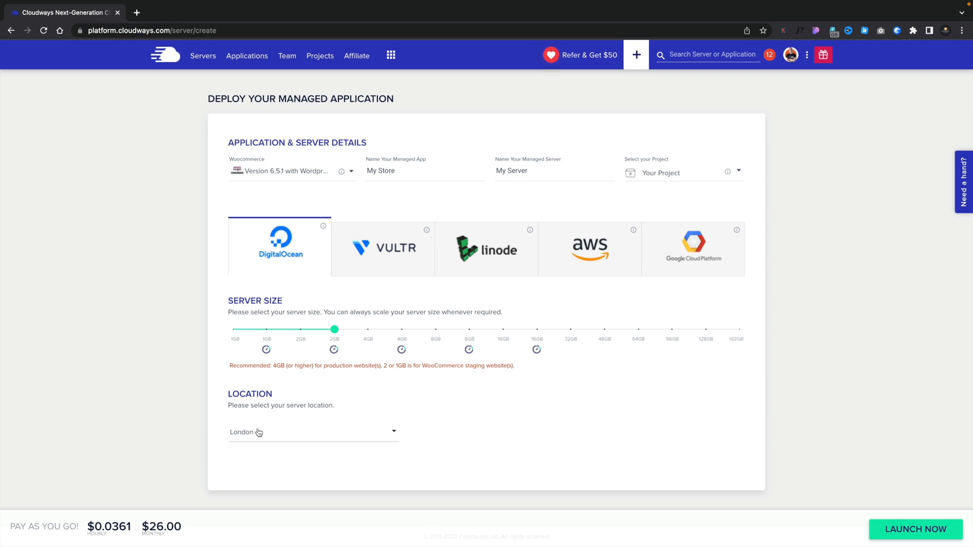
pyautogui.moveTo(580, 397)
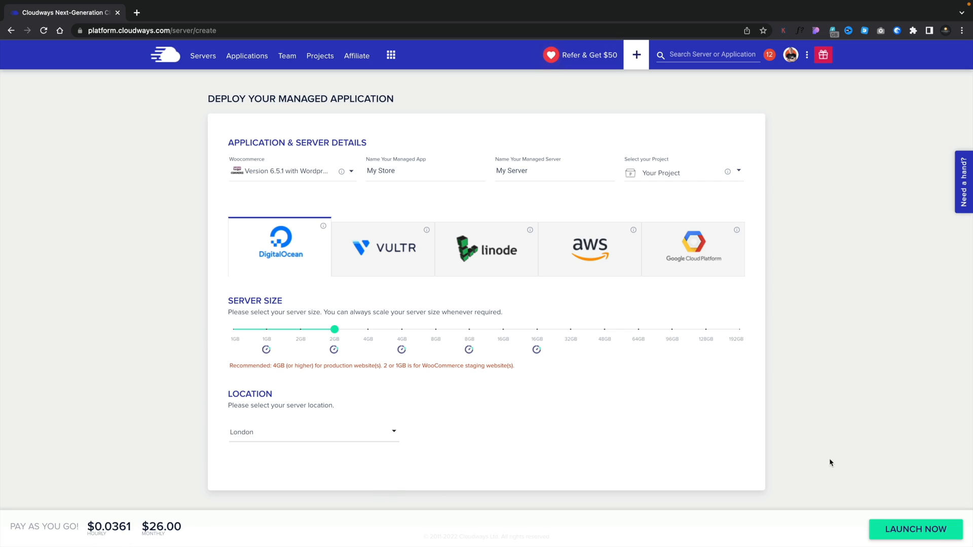
# Launch the 2GB London DigitalOcean server My Server with its My Store app.
pyautogui.click(915, 529)
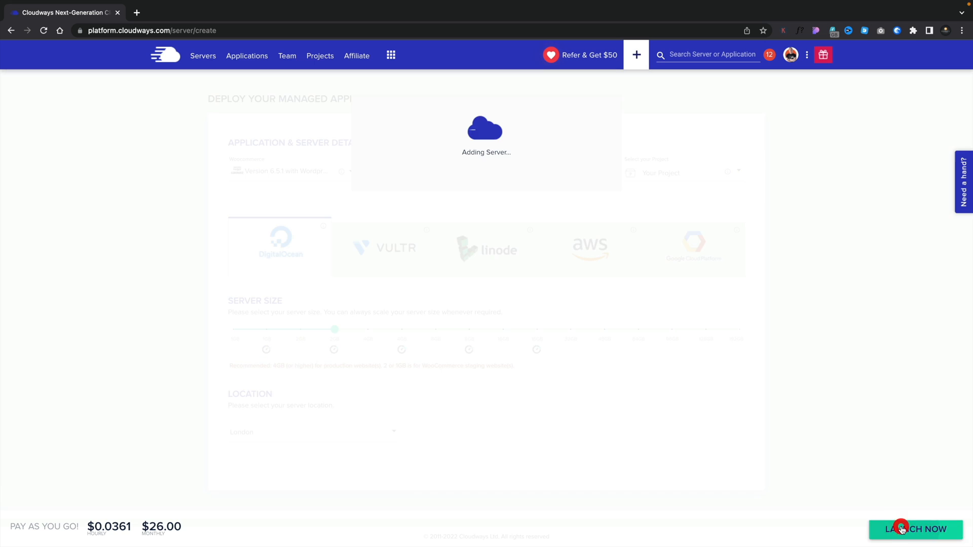
pyautogui.click(916, 529)
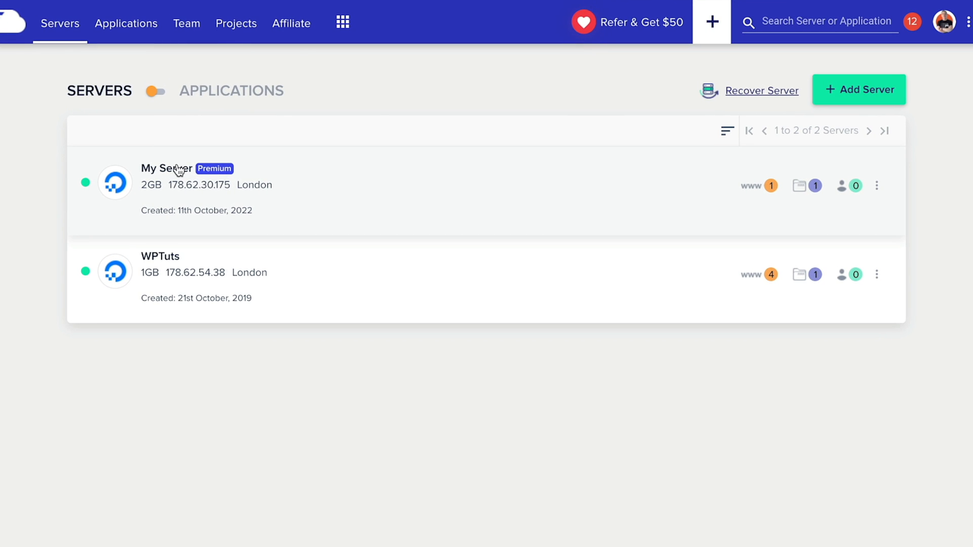
# Open My Server's applications list and launch the live My Store site.
pyautogui.click(167, 168)
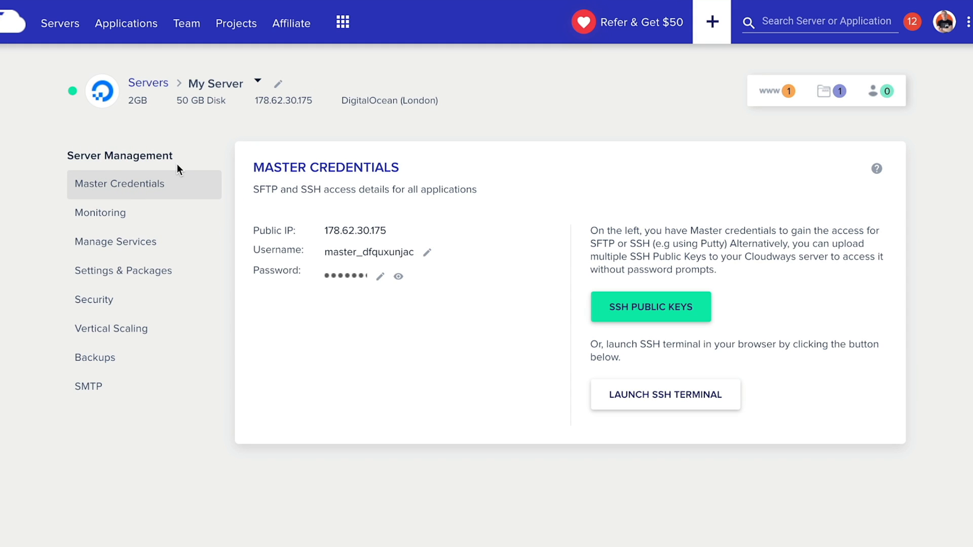
pyautogui.moveTo(126, 23)
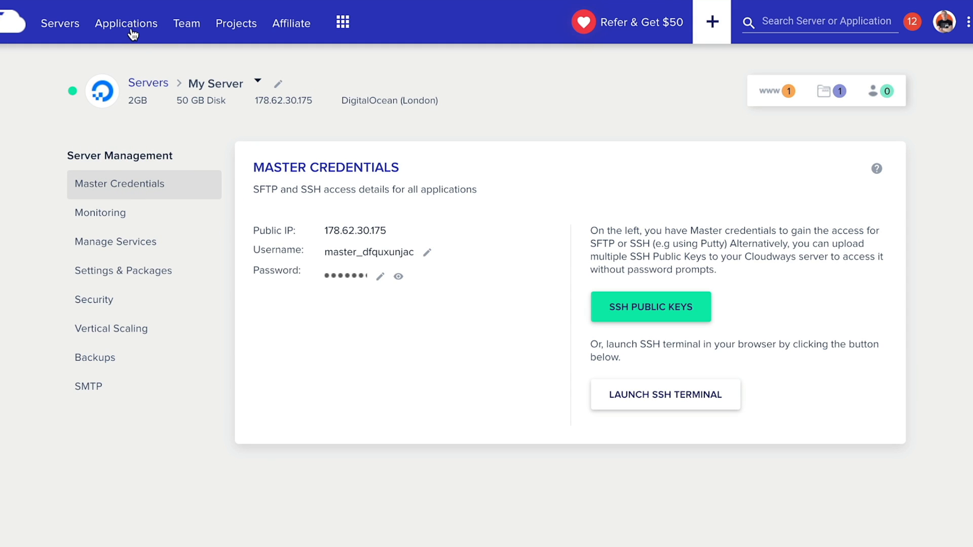
pyautogui.click(126, 23)
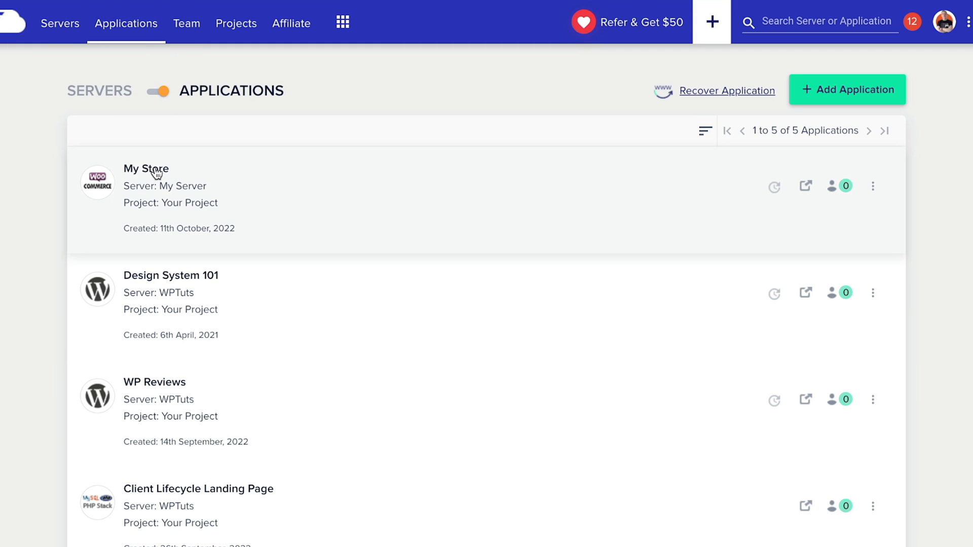
pyautogui.moveTo(147, 169)
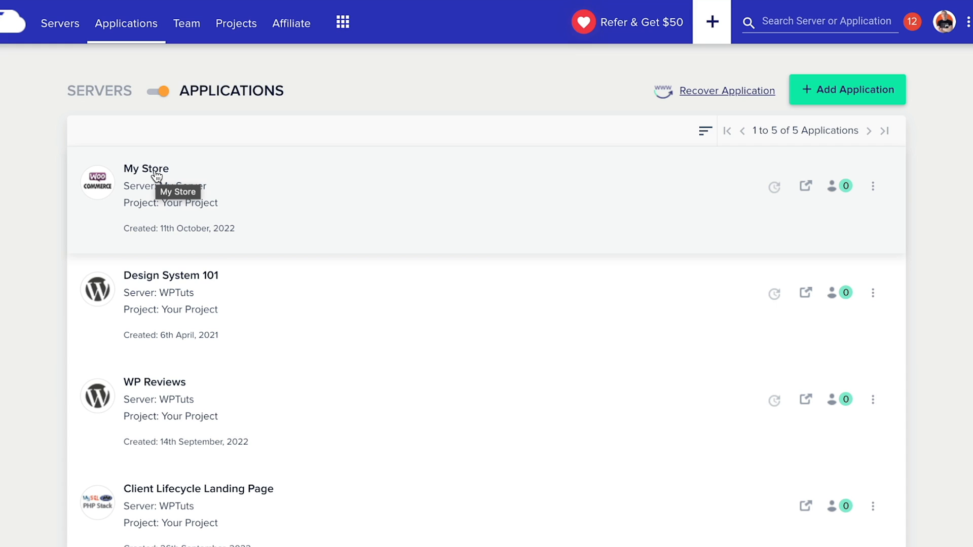
pyautogui.moveTo(805, 197)
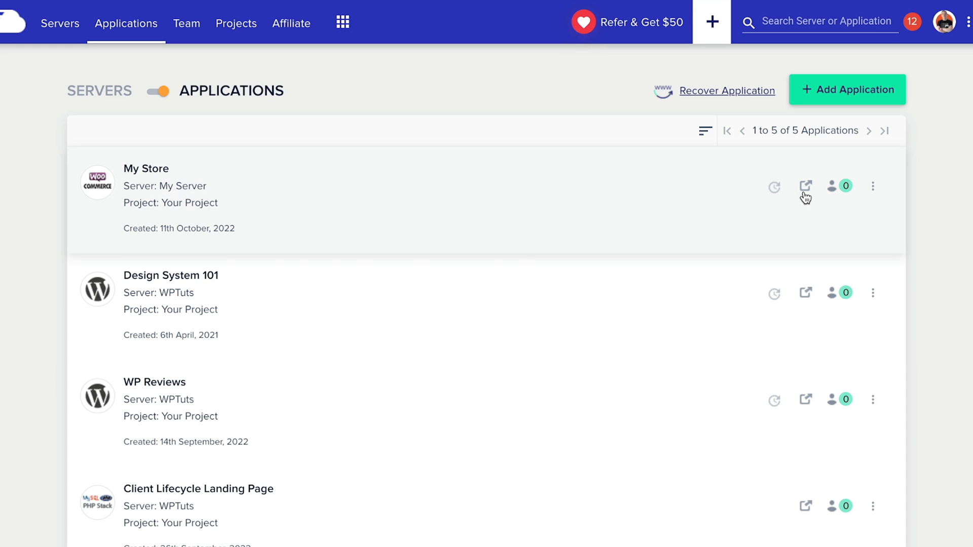
pyautogui.click(806, 185)
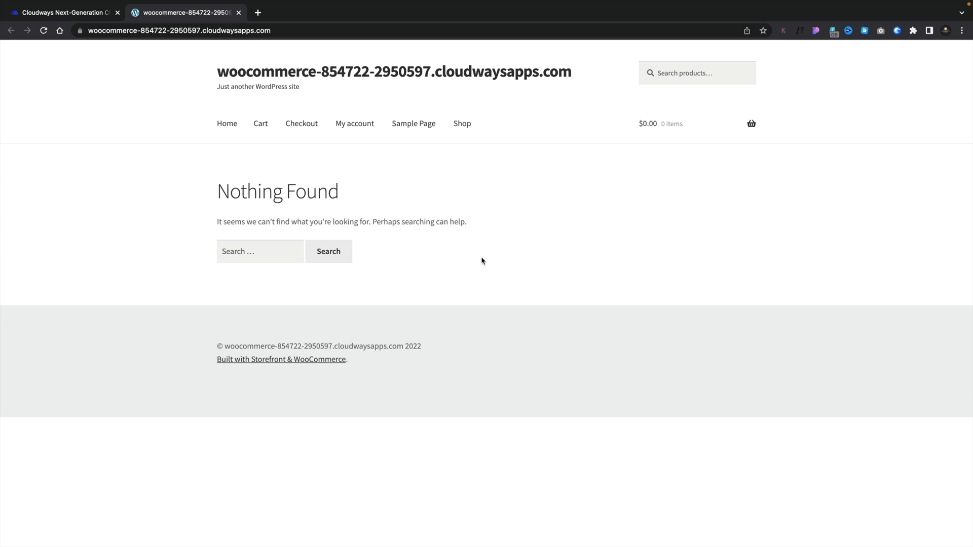
pyautogui.moveTo(255, 75)
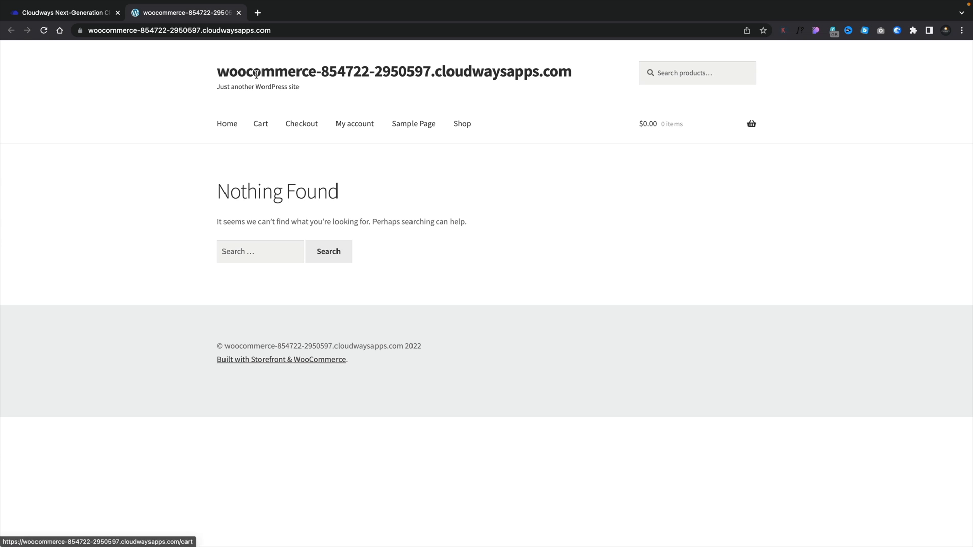
# Close the My Store storefront tab to get back to the Cloudways applications list.
pyautogui.click(65, 12)
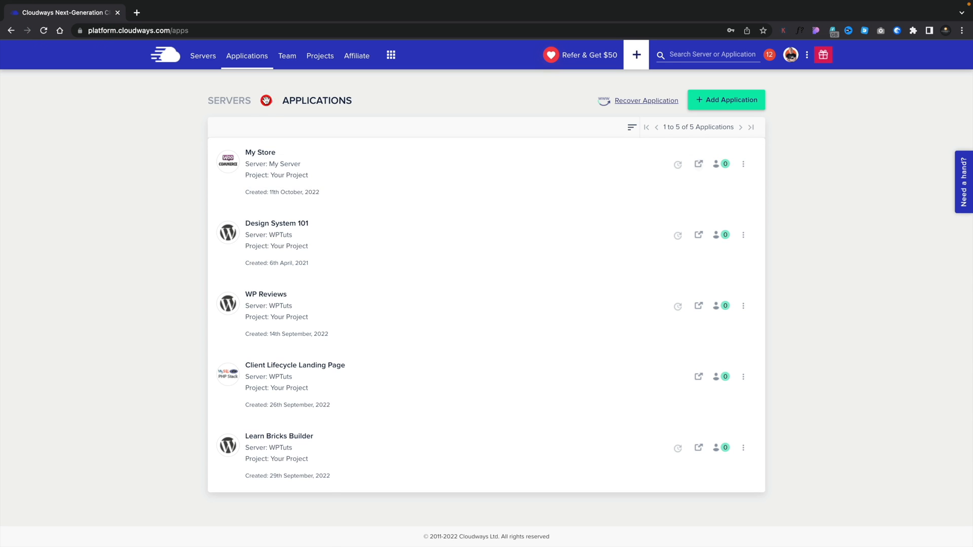
# Open My Server's Vertical Scaling page, showing 2GB at $26.00 monthly.
pyautogui.click(203, 55)
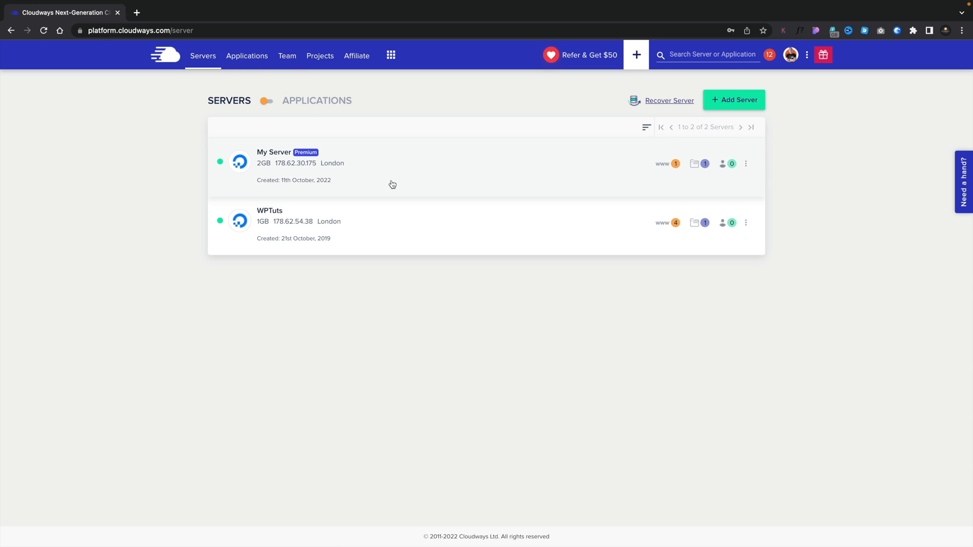
pyautogui.moveTo(368, 183)
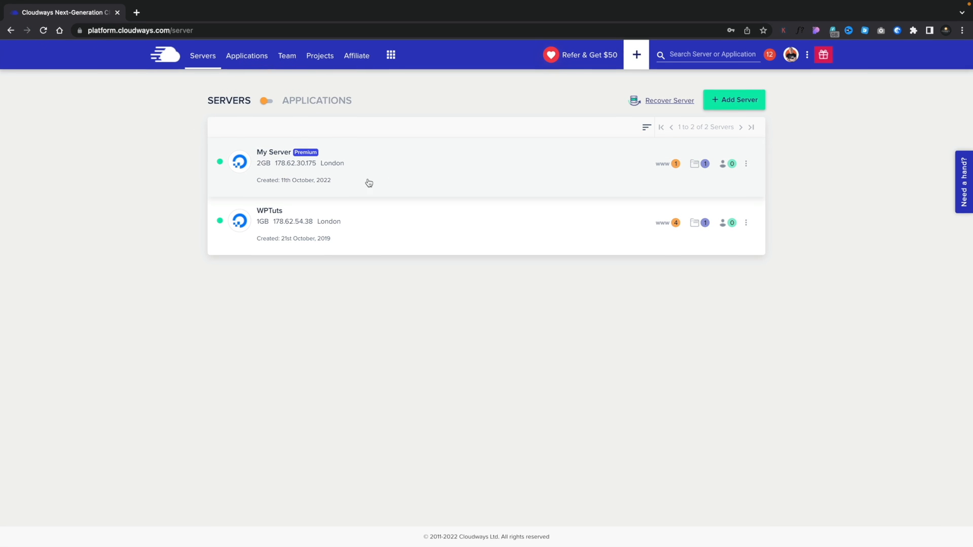
pyautogui.click(274, 158)
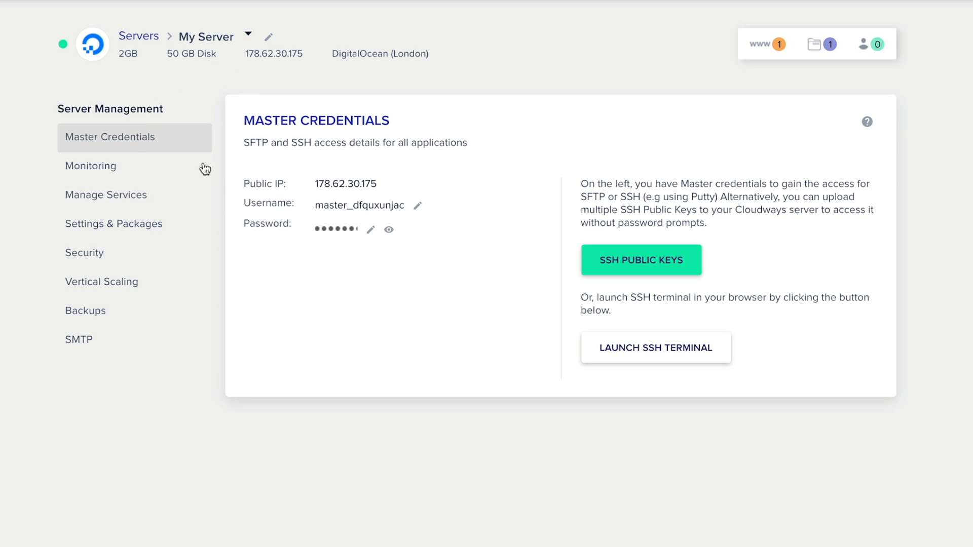
pyautogui.moveTo(128, 286)
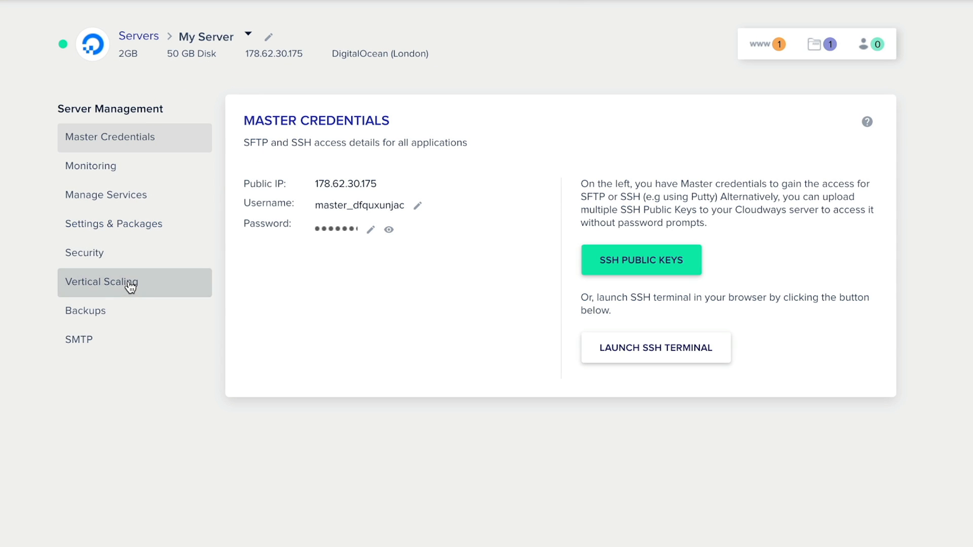
pyautogui.click(102, 282)
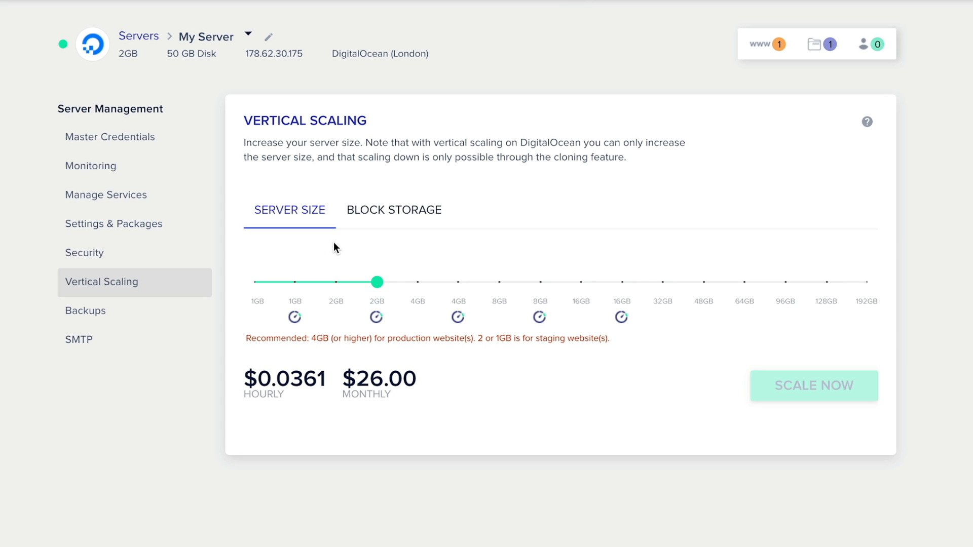
pyautogui.moveTo(477, 403)
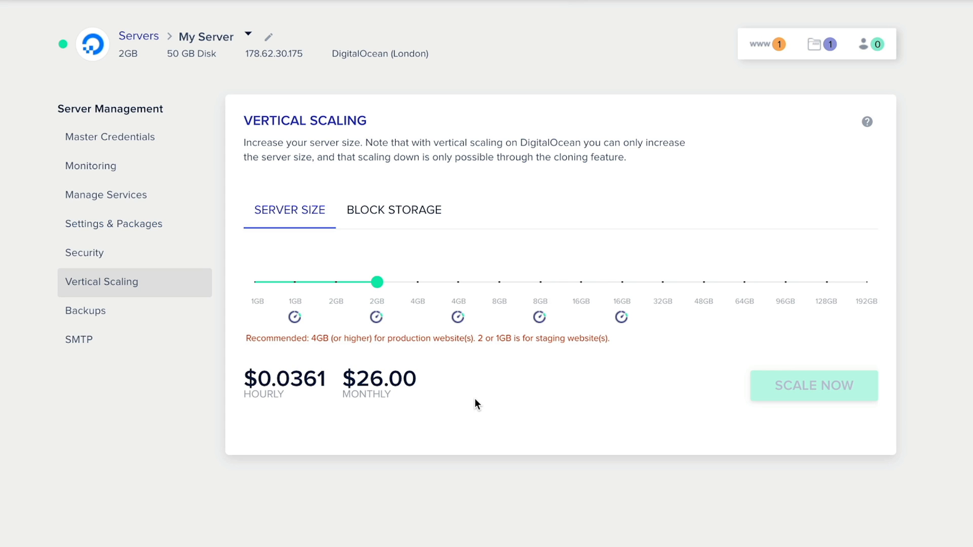
pyautogui.moveTo(508, 328)
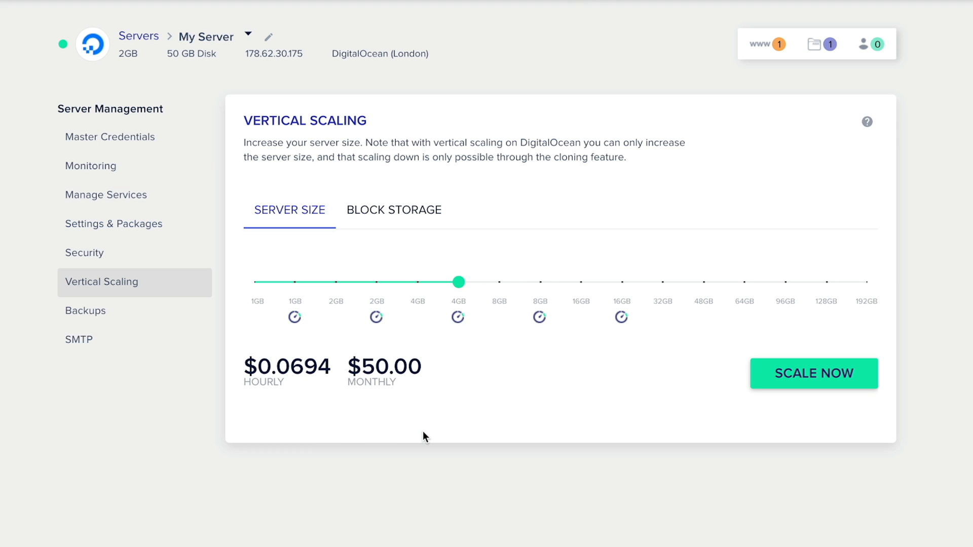
pyautogui.moveTo(382, 395)
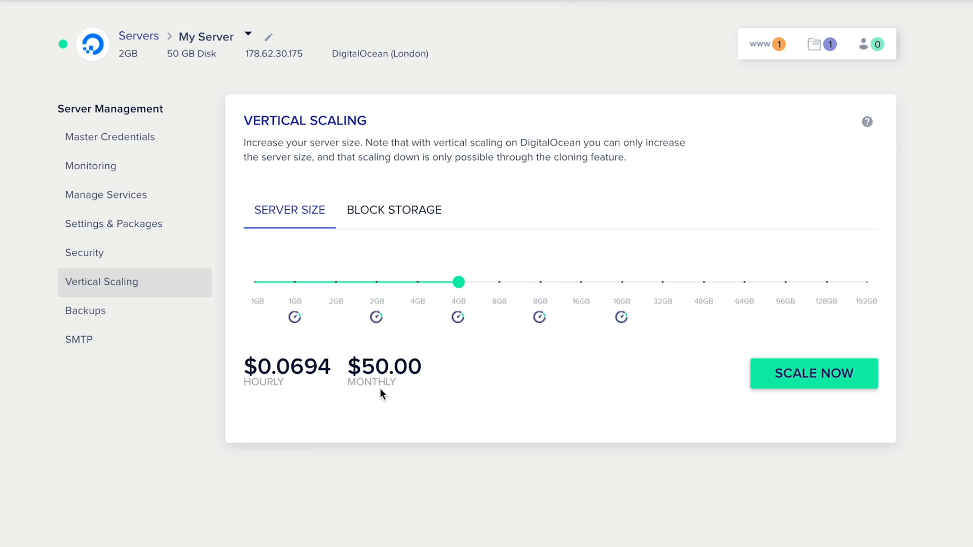
pyautogui.moveTo(800, 388)
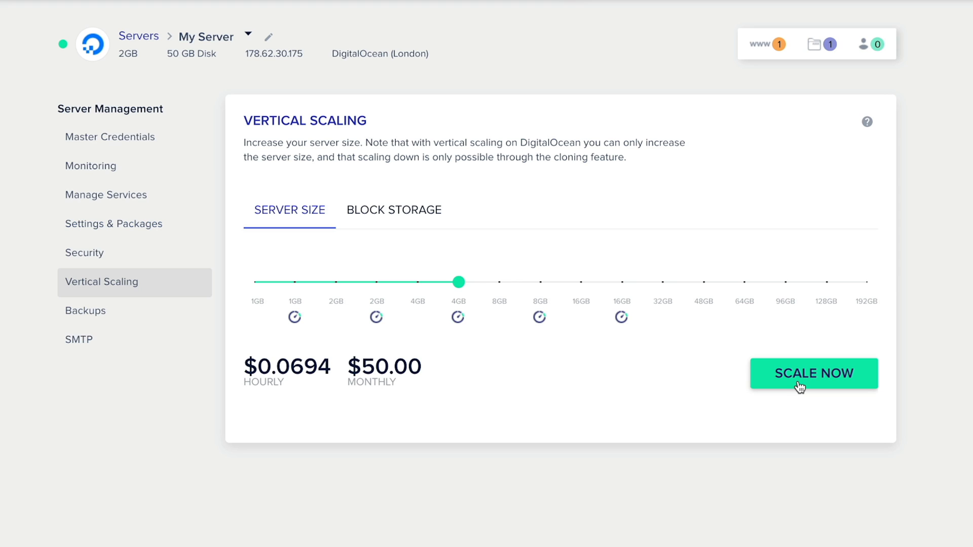
pyautogui.moveTo(710, 398)
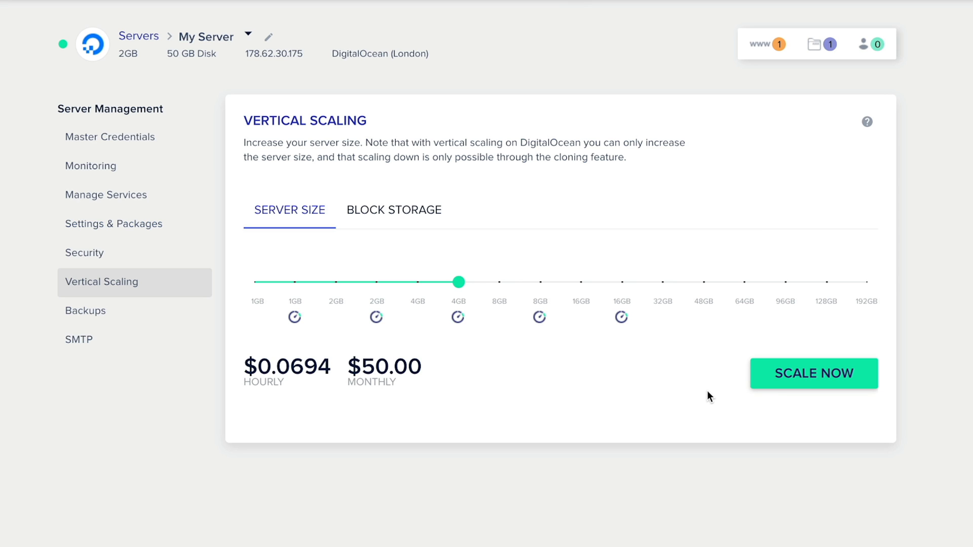
pyautogui.moveTo(491, 345)
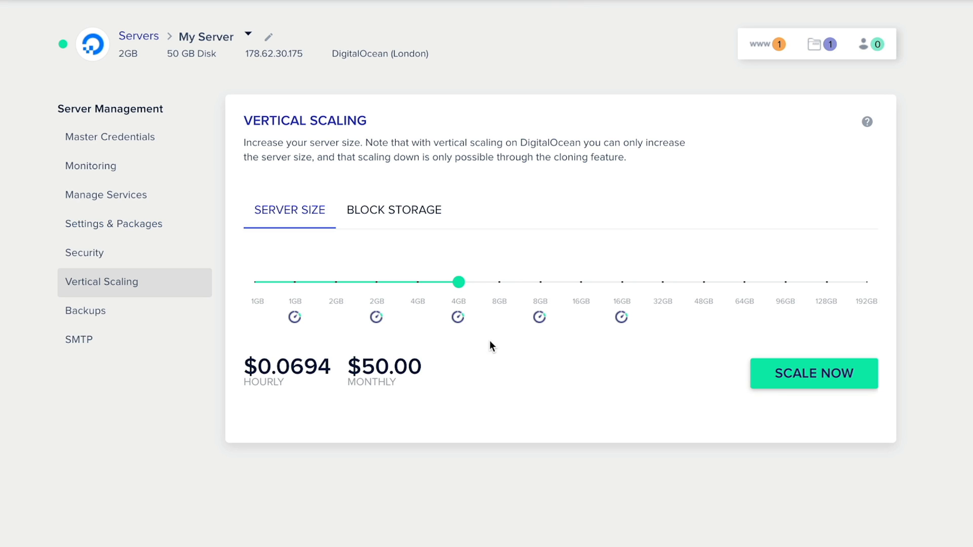
pyautogui.moveTo(379, 282)
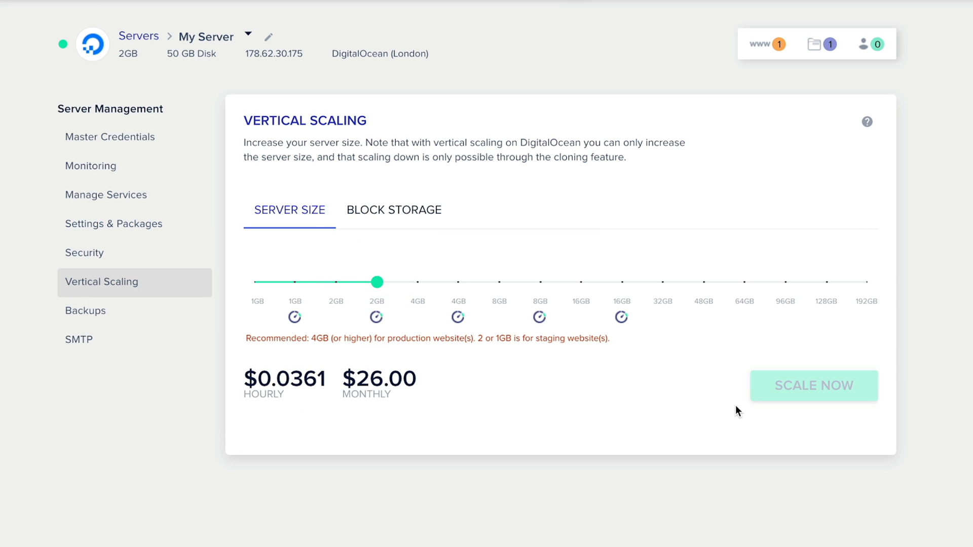
pyautogui.moveTo(644, 352)
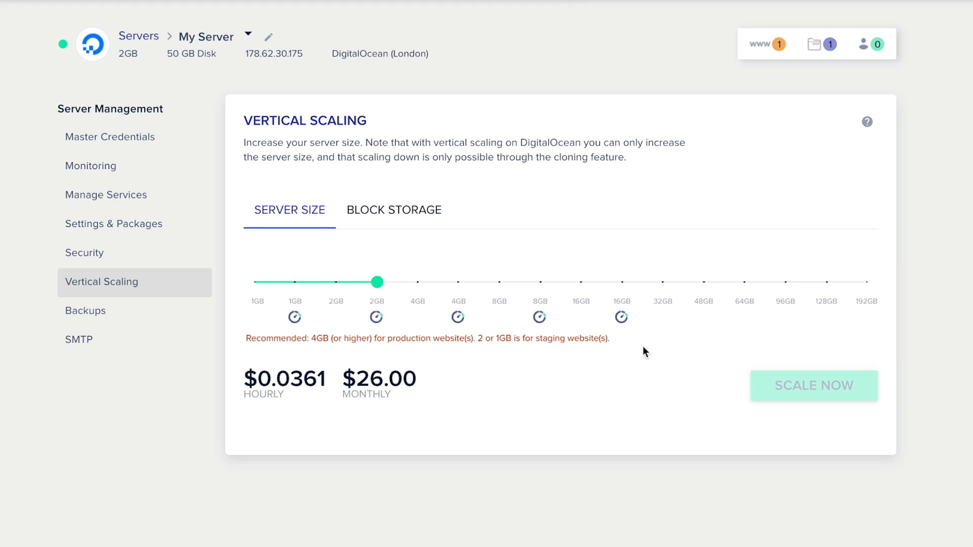
pyautogui.moveTo(396, 213)
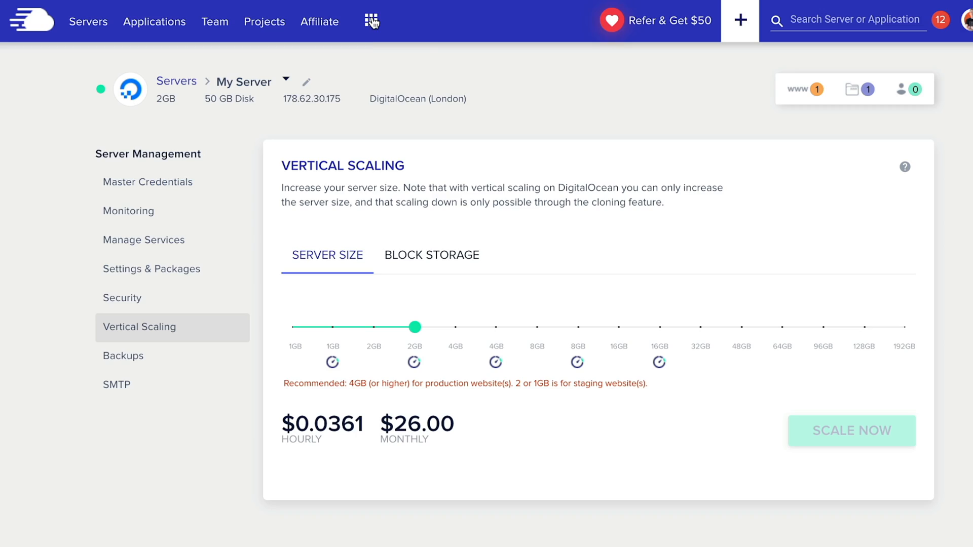
# Go to Add-ons and view the Astra Pro offer: $4 monthly, free for one year.
pyautogui.click(371, 20)
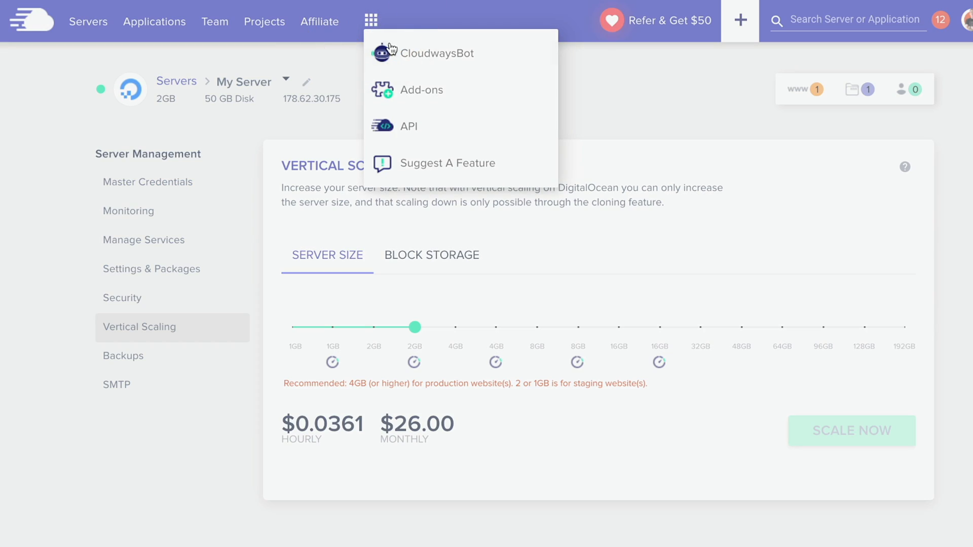
pyautogui.click(422, 90)
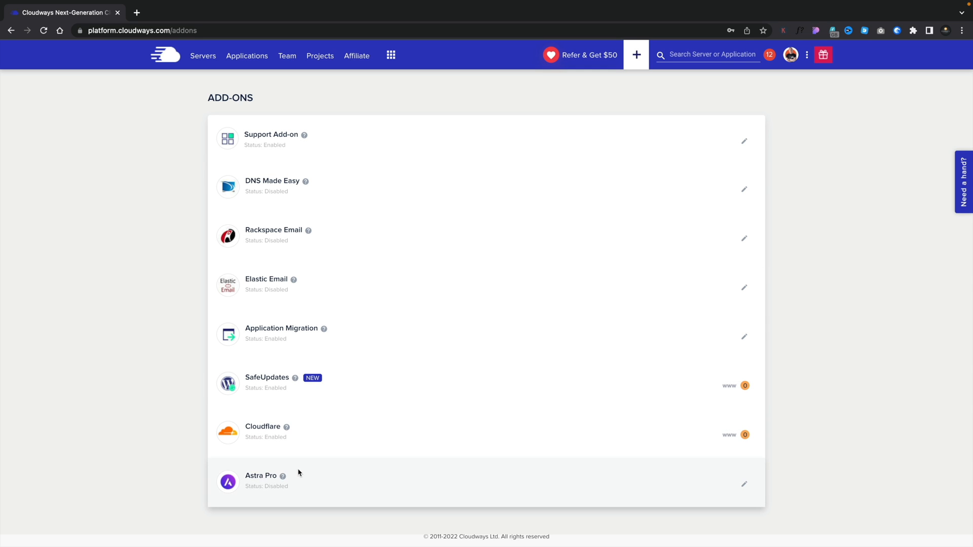
pyautogui.moveTo(661, 481)
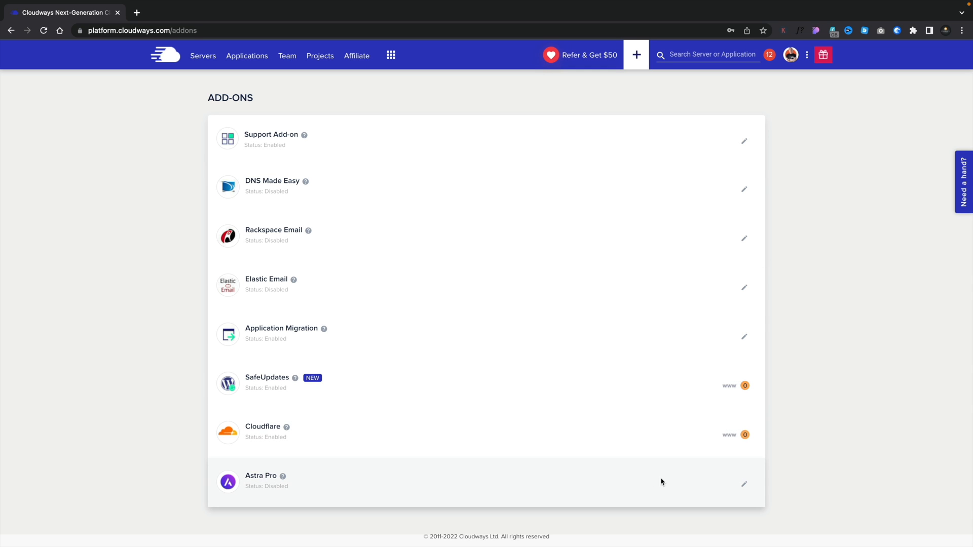
pyautogui.click(743, 485)
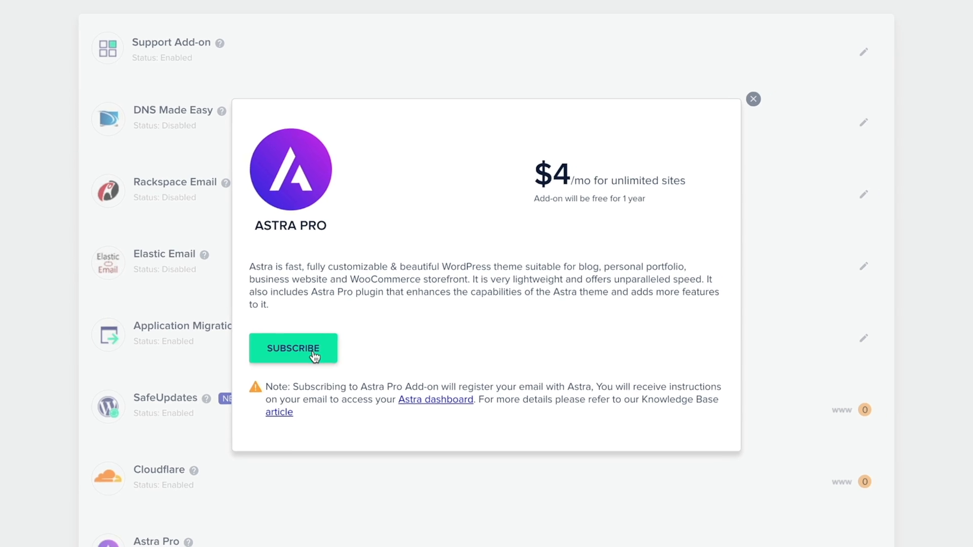
# Subscribe to Astra Pro, reopen its details to confirm Unsubscribe is offered, then close them.
pyautogui.click(753, 99)
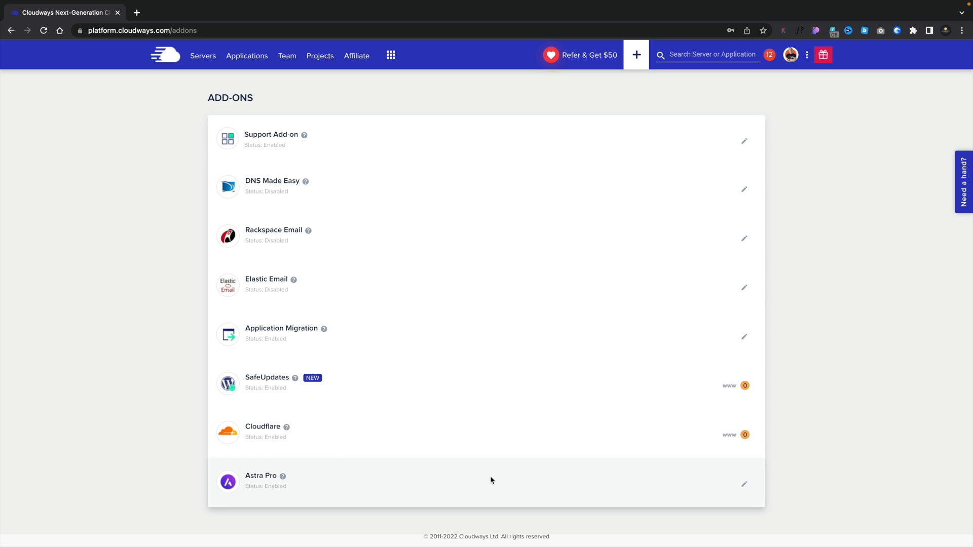
pyautogui.moveTo(745, 487)
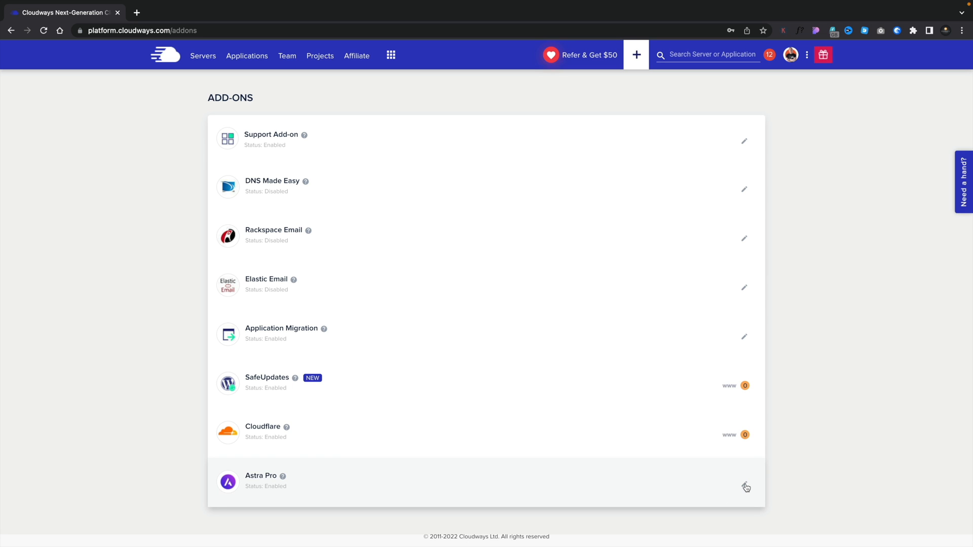
pyautogui.click(744, 488)
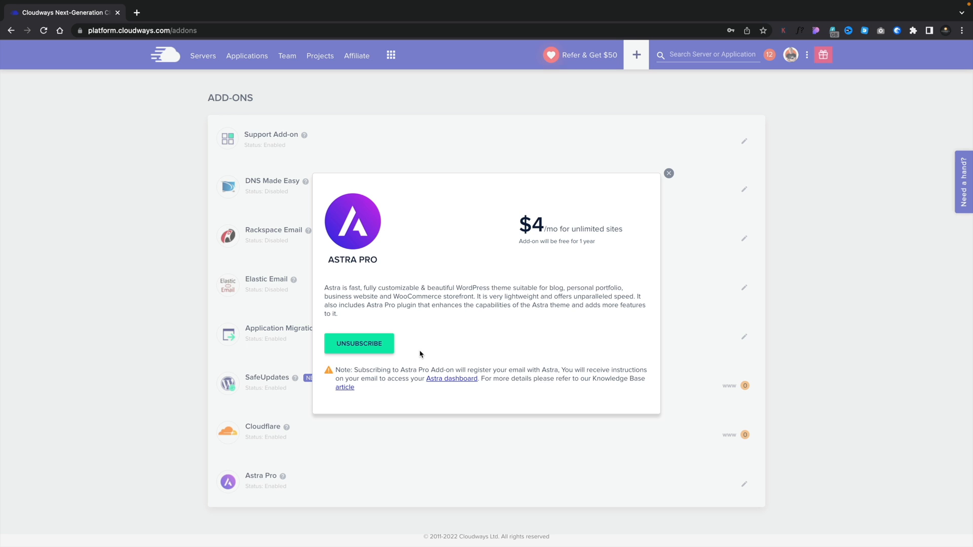
pyautogui.click(669, 173)
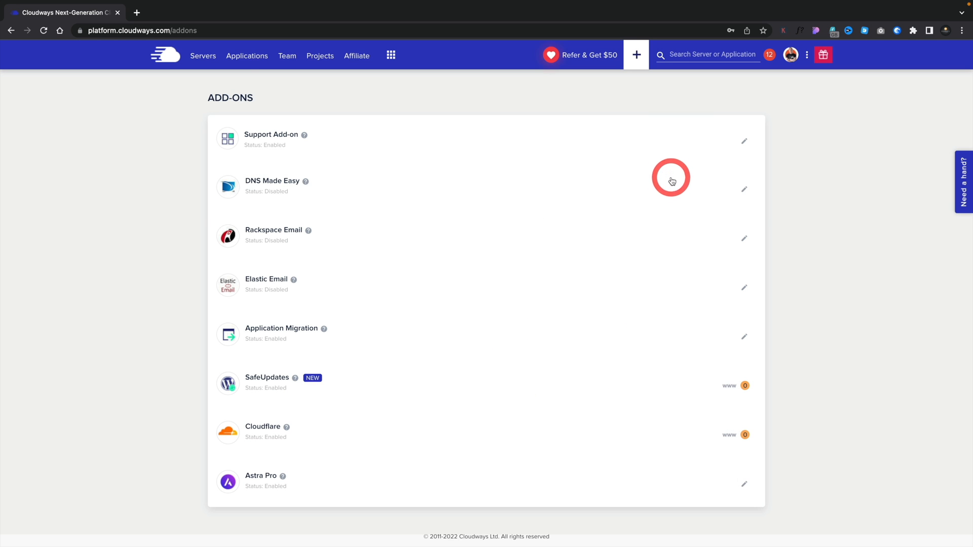
# Open the My Store application and go to its Migration Tools page.
pyautogui.click(246, 55)
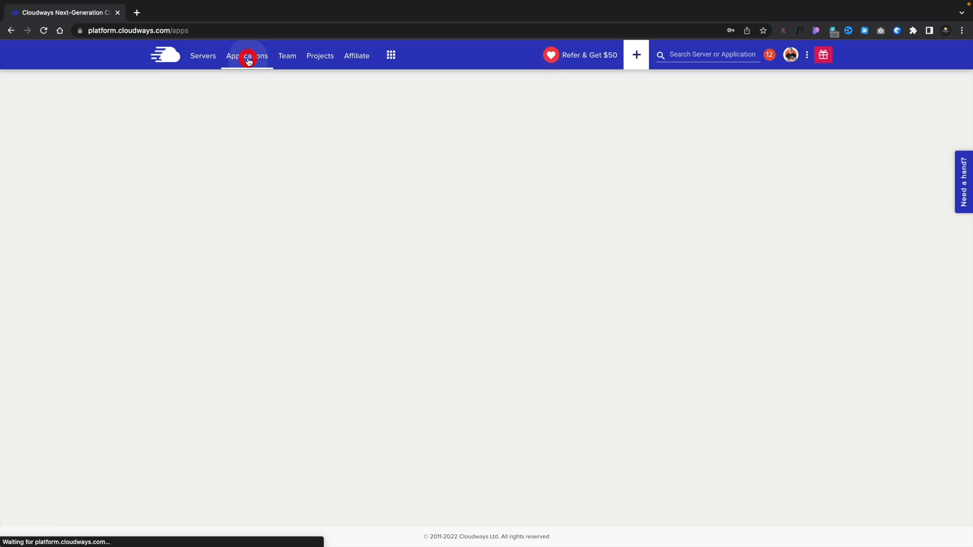
pyautogui.click(246, 56)
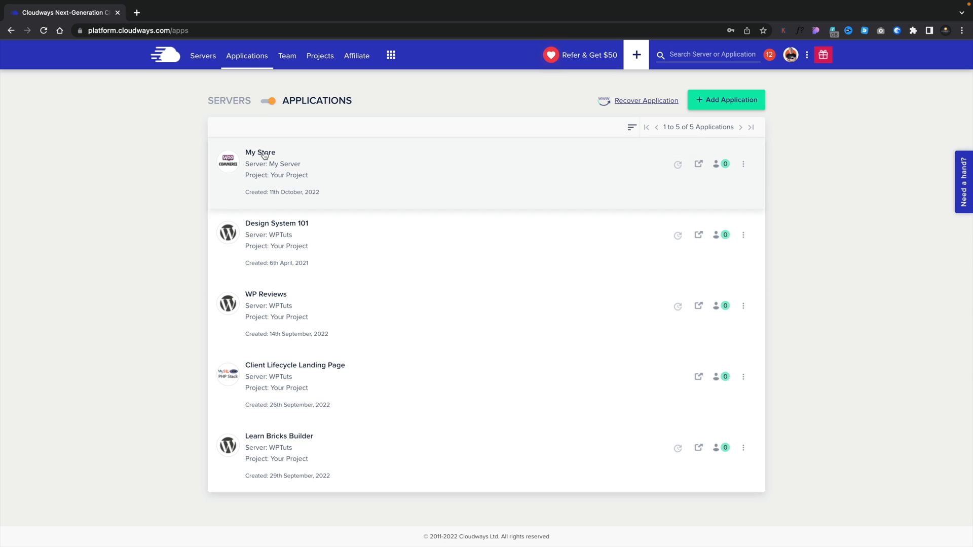
pyautogui.click(260, 152)
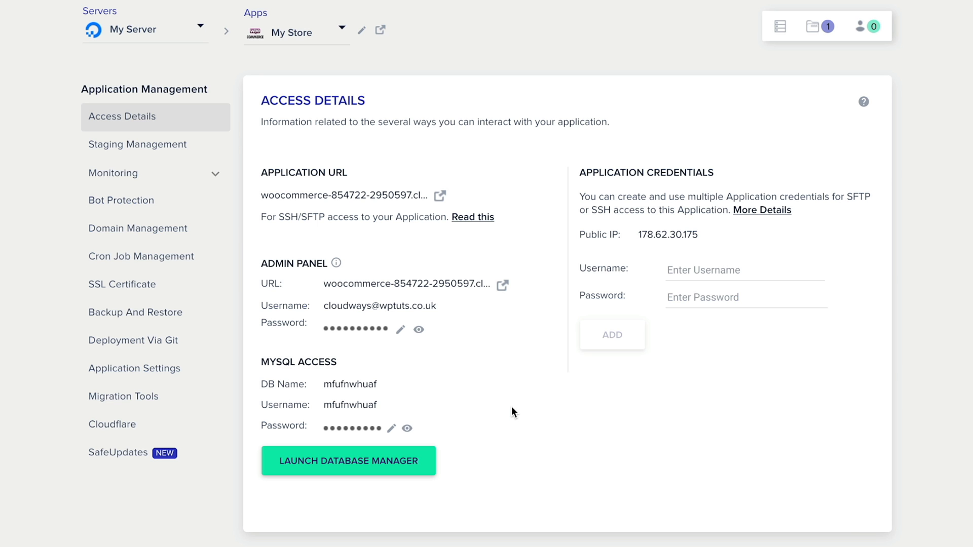
pyautogui.click(122, 397)
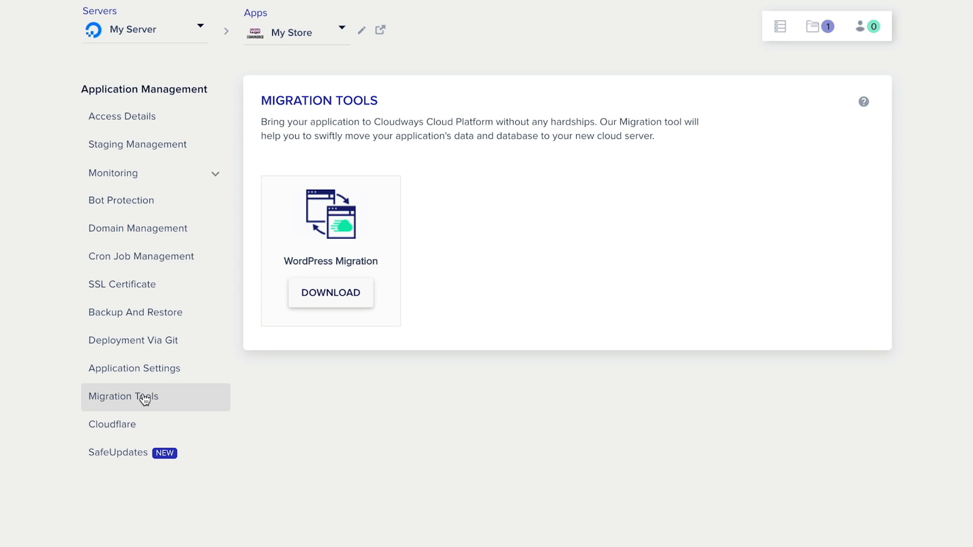